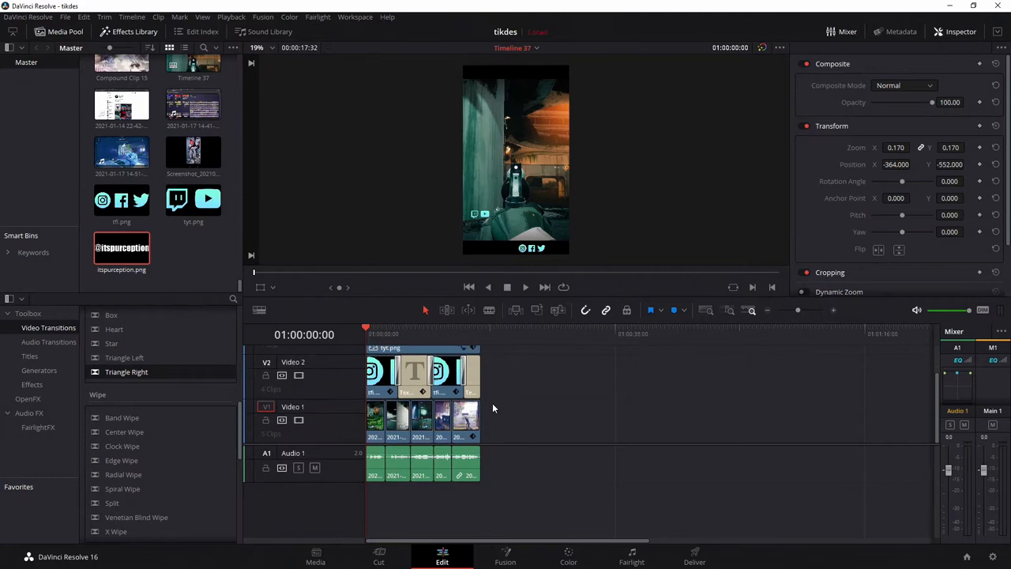
{"action": "mouse_move", "coordinate": [441, 425]}
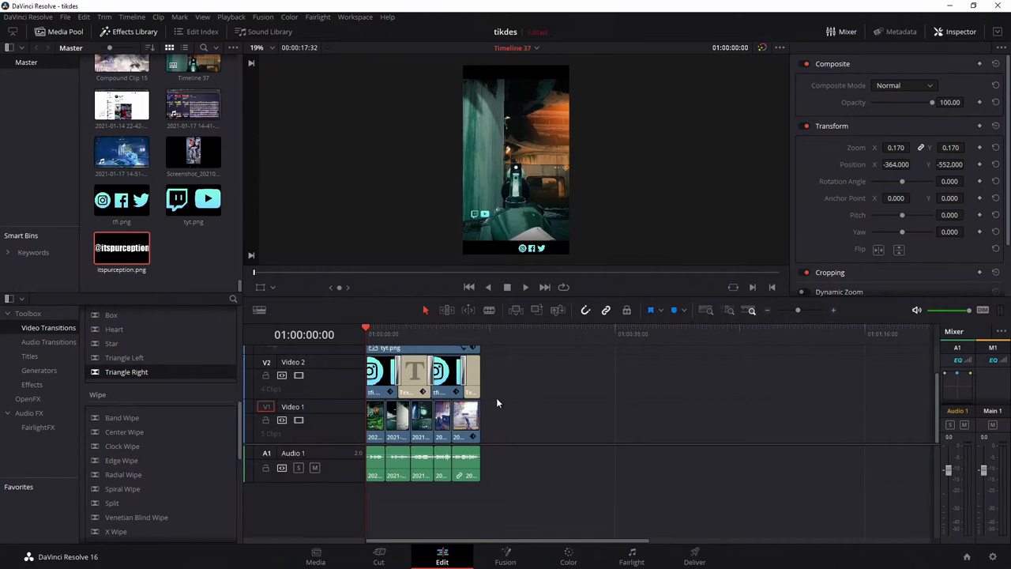
{"action": "mouse_move", "coordinate": [496, 267]}
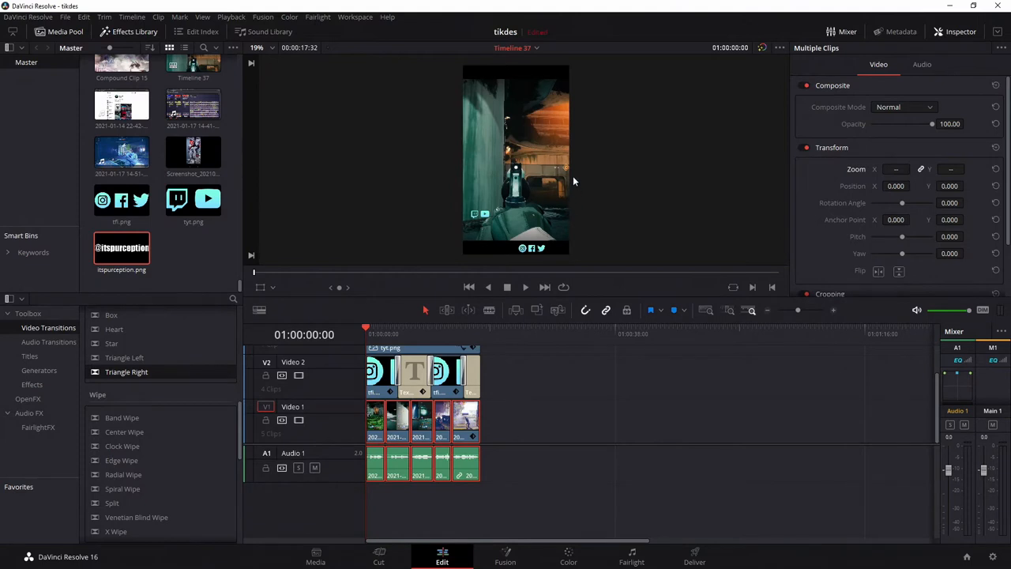
{"action": "mouse_move", "coordinate": [596, 197]}
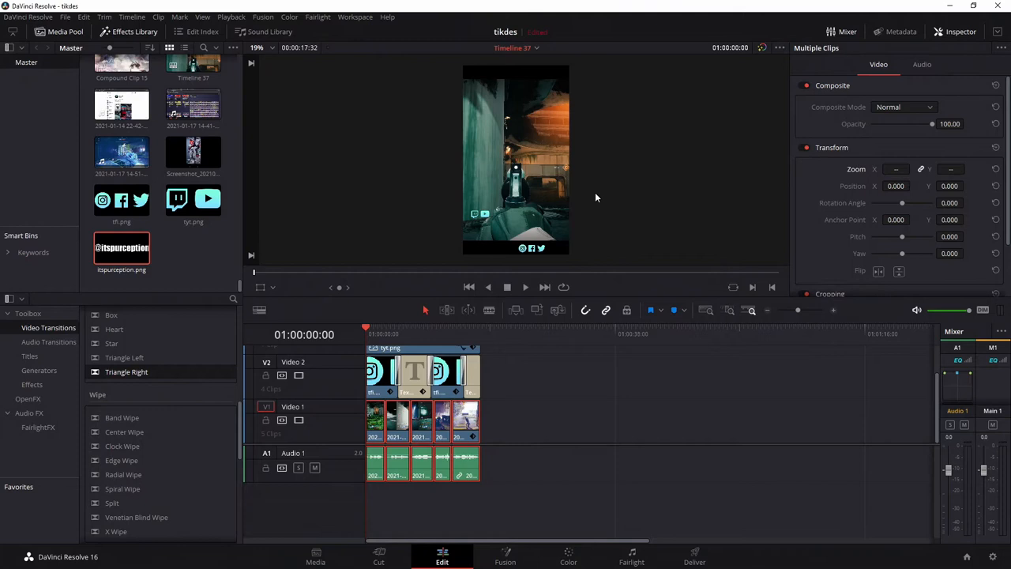
{"action": "mouse_move", "coordinate": [607, 197]}
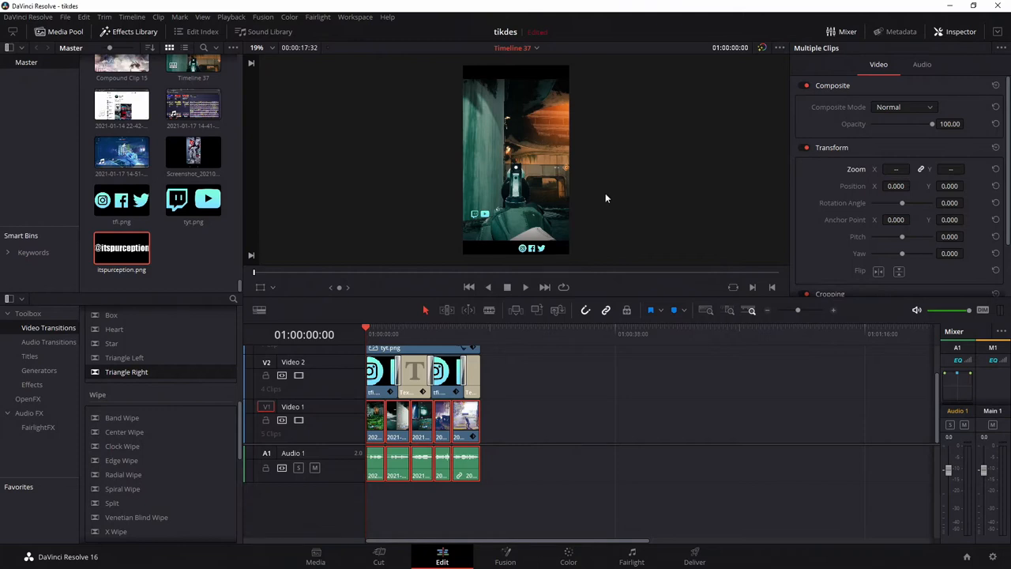
{"action": "mouse_move", "coordinate": [558, 71]}
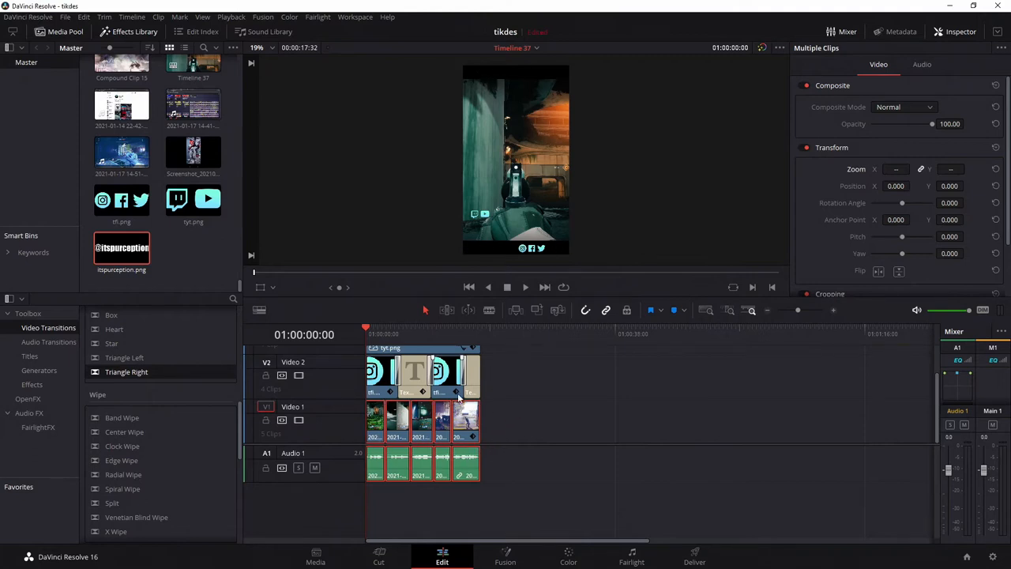
- Merge the copied gameplay clips into Compound Clip 16
{"action": "right_click", "coordinate": [466, 418]}
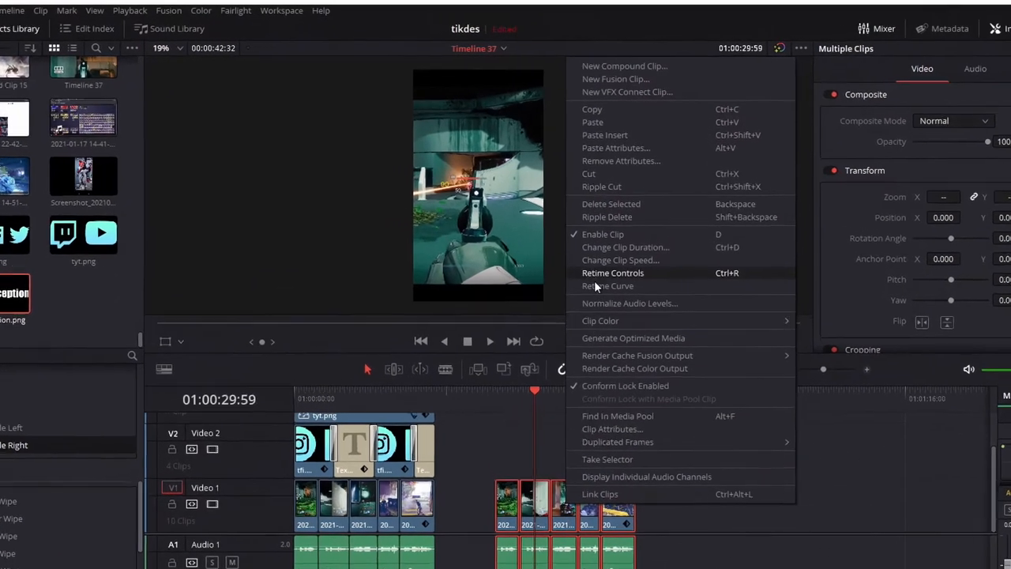
{"action": "left_click", "coordinate": [624, 66]}
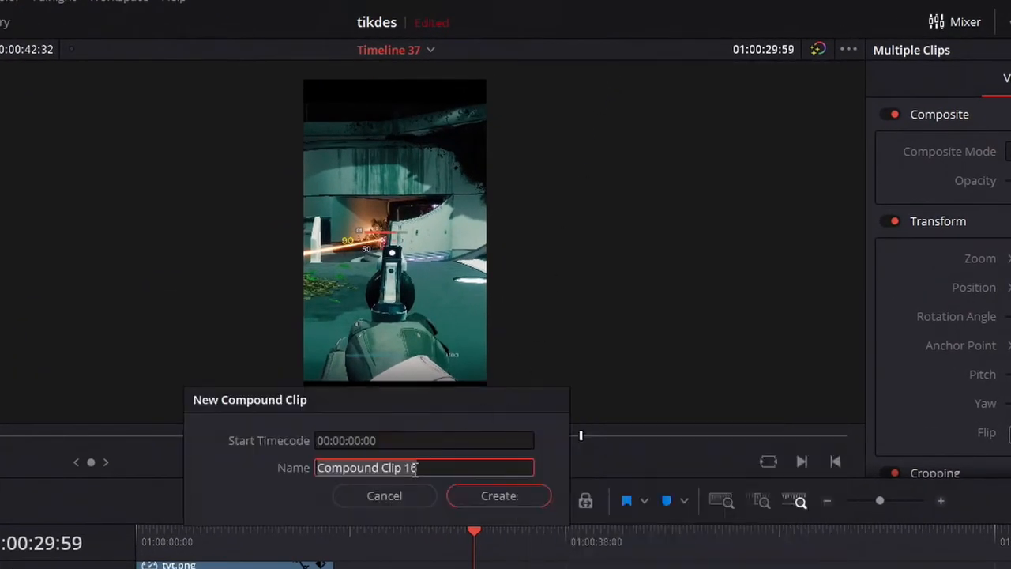
{"action": "left_click", "coordinate": [499, 496]}
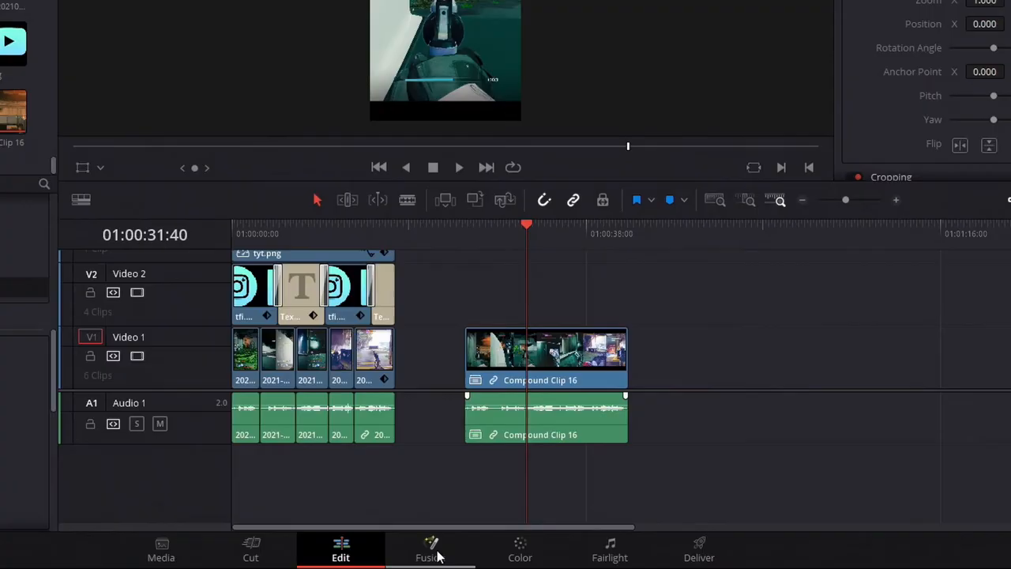
- Add a ResolveFX Blur from the OpenFX library to Compound Clip 16 in Fusion
{"action": "left_click", "coordinate": [432, 549]}
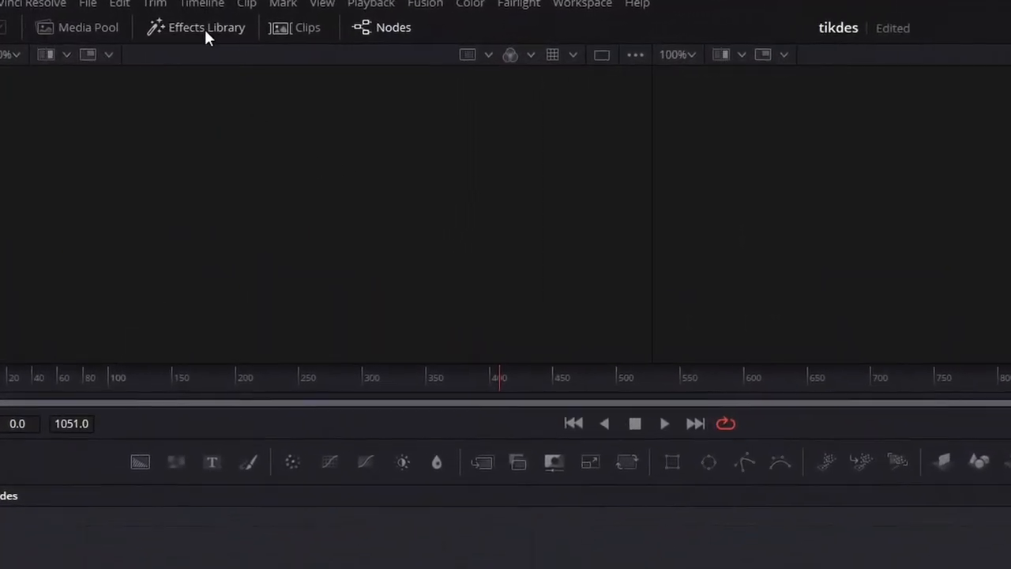
{"action": "left_click", "coordinate": [206, 27]}
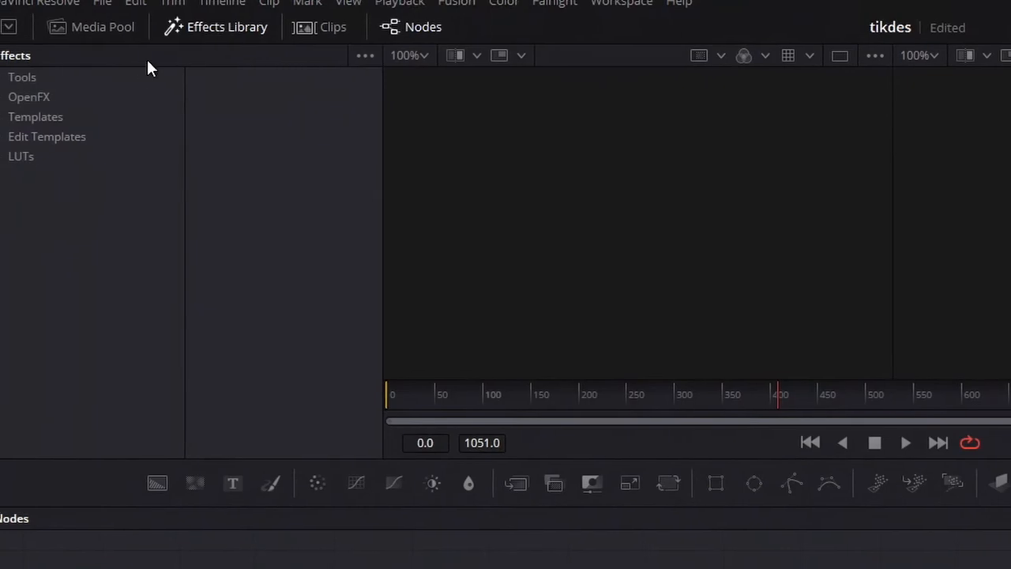
{"action": "left_click", "coordinate": [29, 96]}
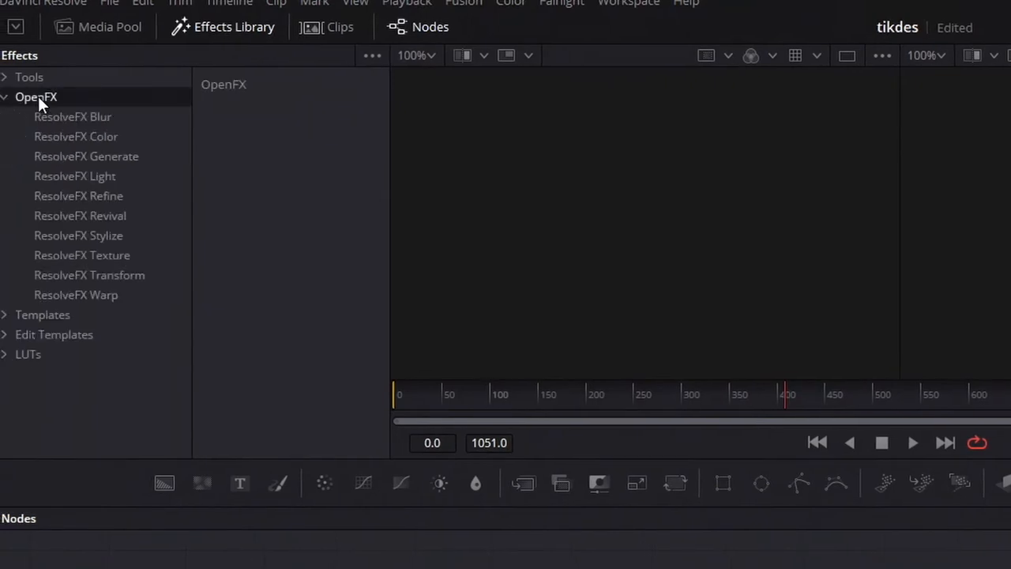
{"action": "mouse_move", "coordinate": [39, 109]}
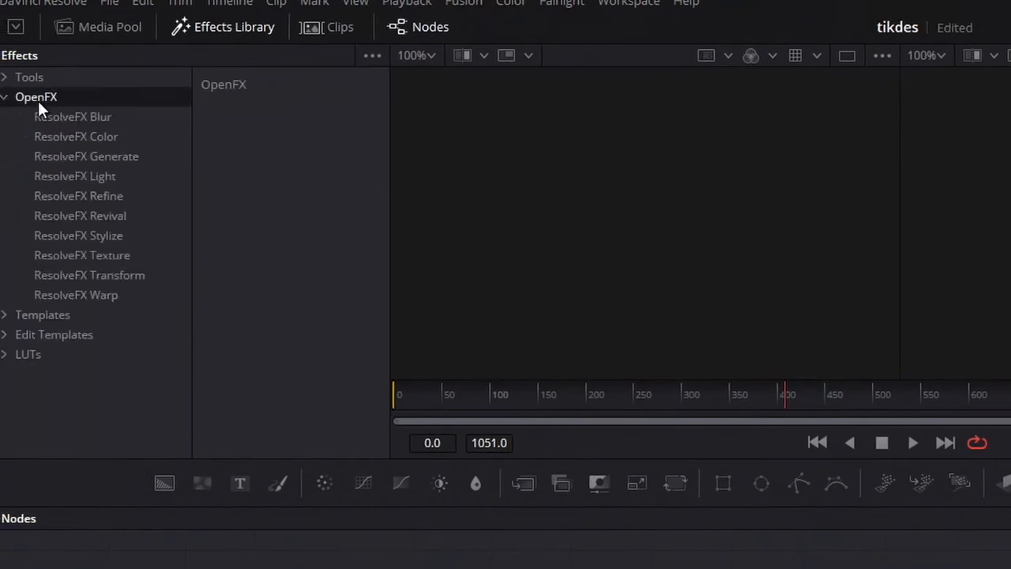
{"action": "mouse_move", "coordinate": [77, 126]}
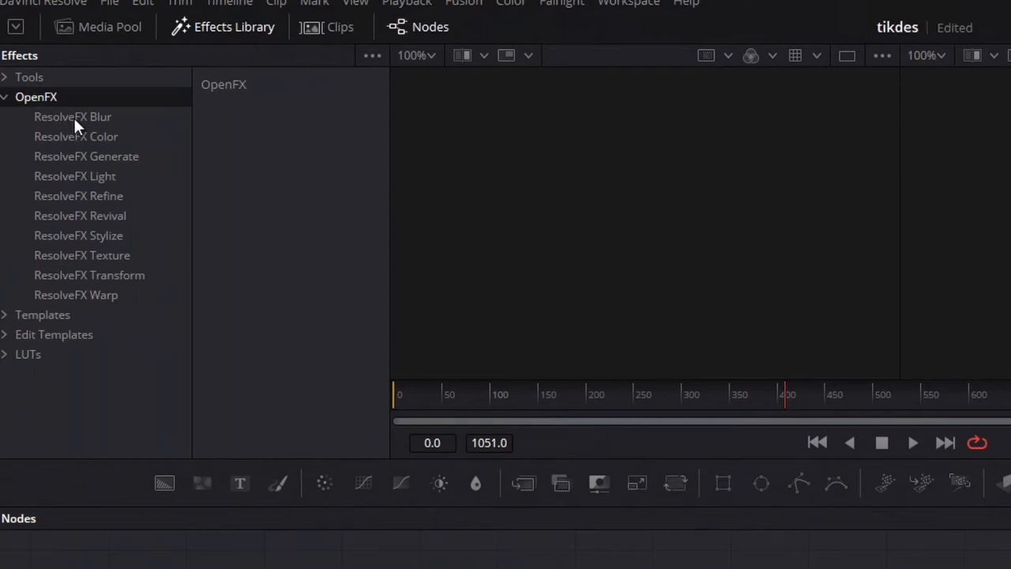
{"action": "left_click", "coordinate": [73, 116]}
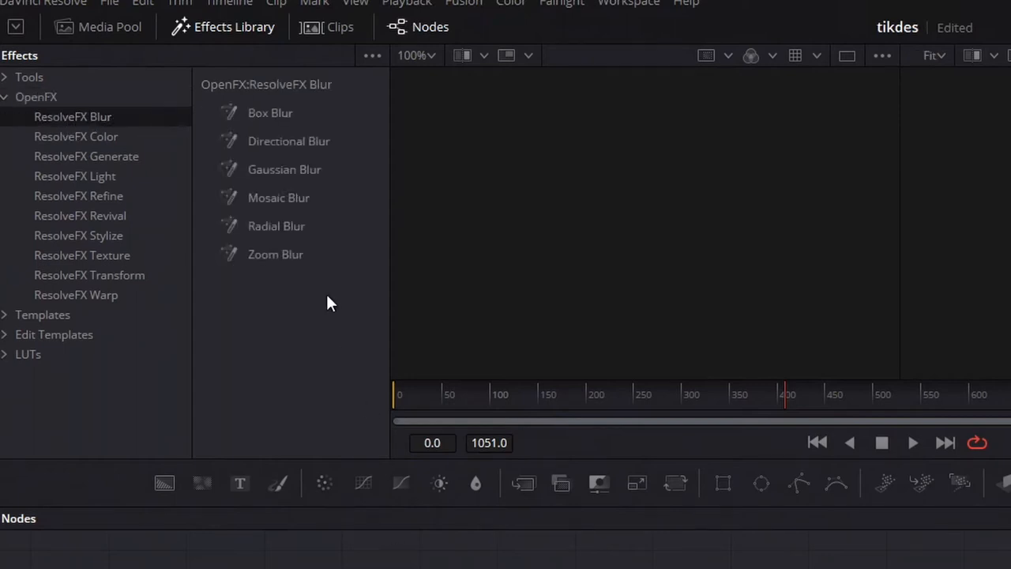
{"action": "scroll", "scroll_direction": "down", "scroll_amount": 3}
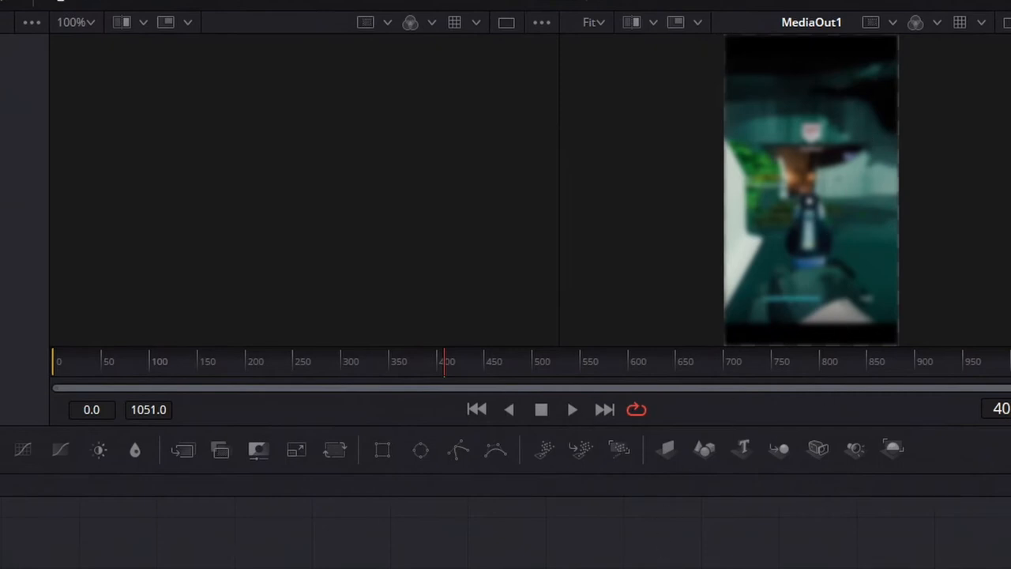
{"action": "left_click", "coordinate": [443, 547]}
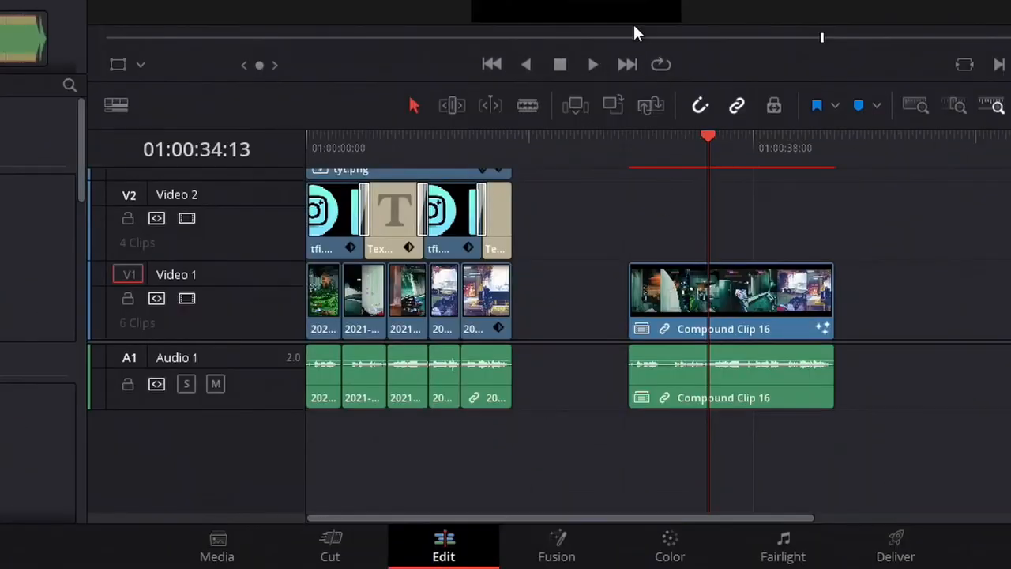
- Select the blurred Compound Clip 16 on the Edit page for a 1.3 zoom
{"action": "left_click", "coordinate": [722, 300]}
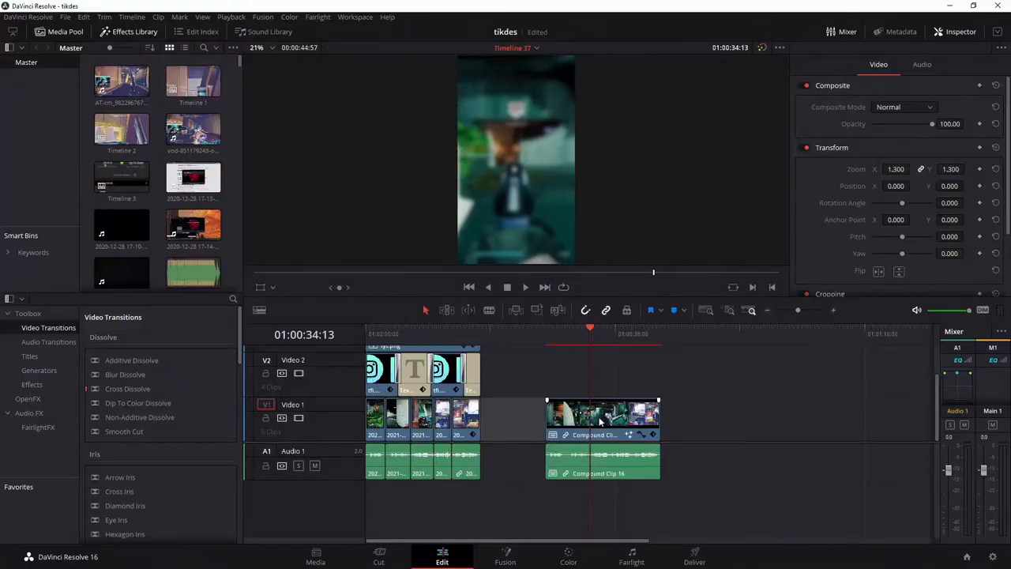
- Turn off Link Clips on the compound clip and select its Audio 1 part
{"action": "right_click", "coordinate": [603, 419]}
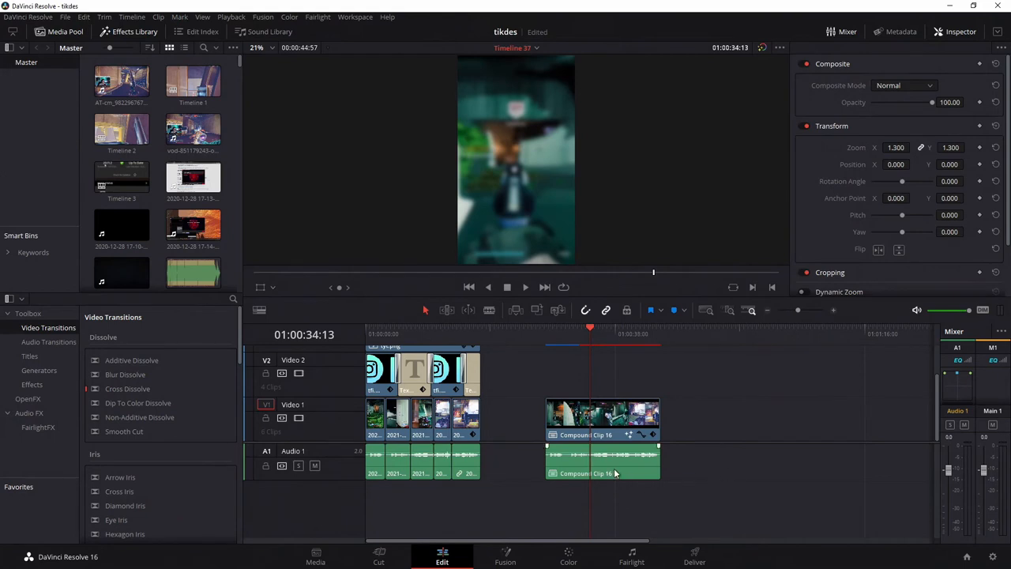
{"action": "left_click", "coordinate": [603, 462]}
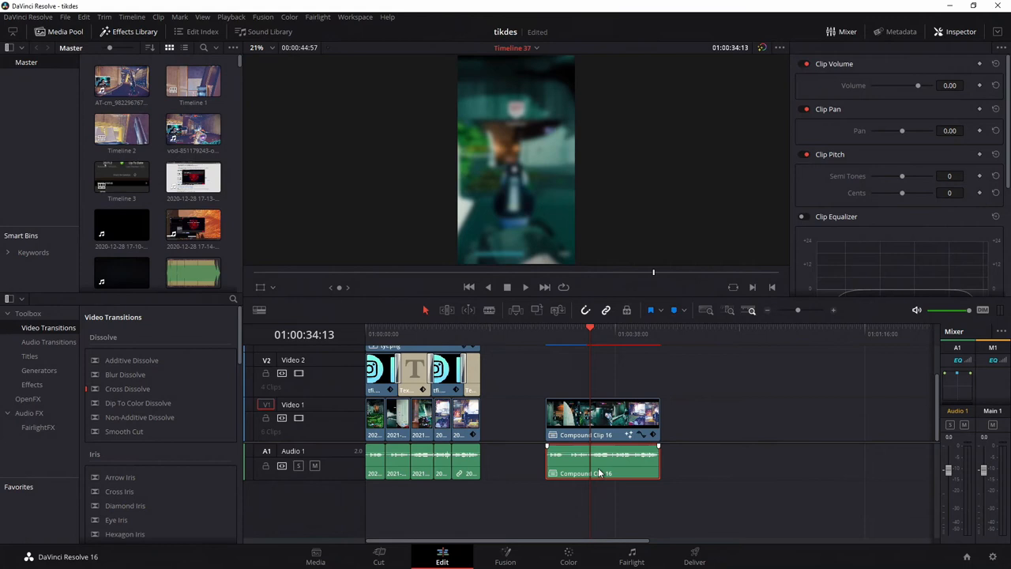
{"action": "left_click", "coordinate": [602, 415]}
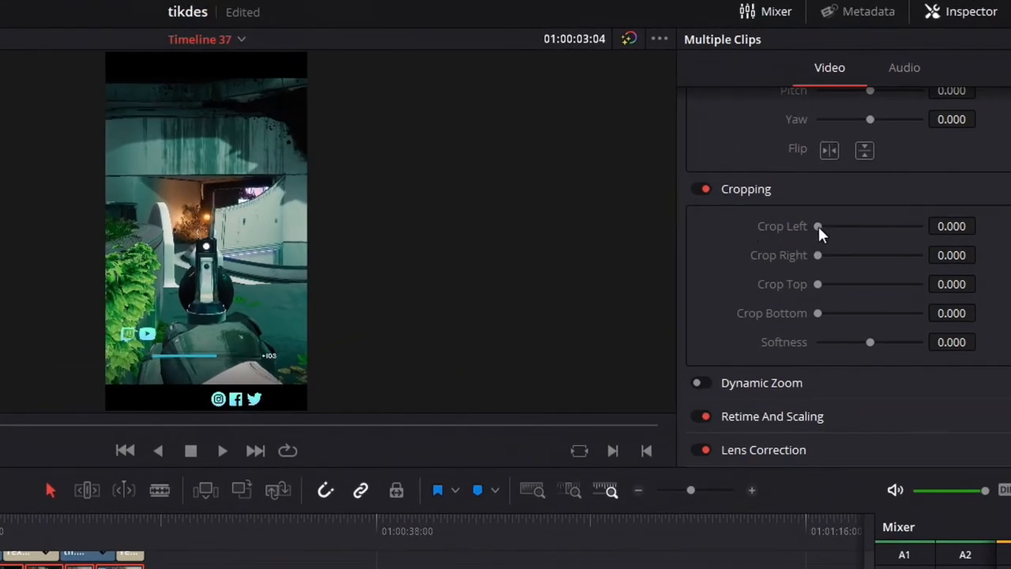
- Set Crop Left on the main gameplay clips to 9.4
{"action": "left_click_drag", "start_coordinate": [818, 226], "coordinate": [837, 226]}
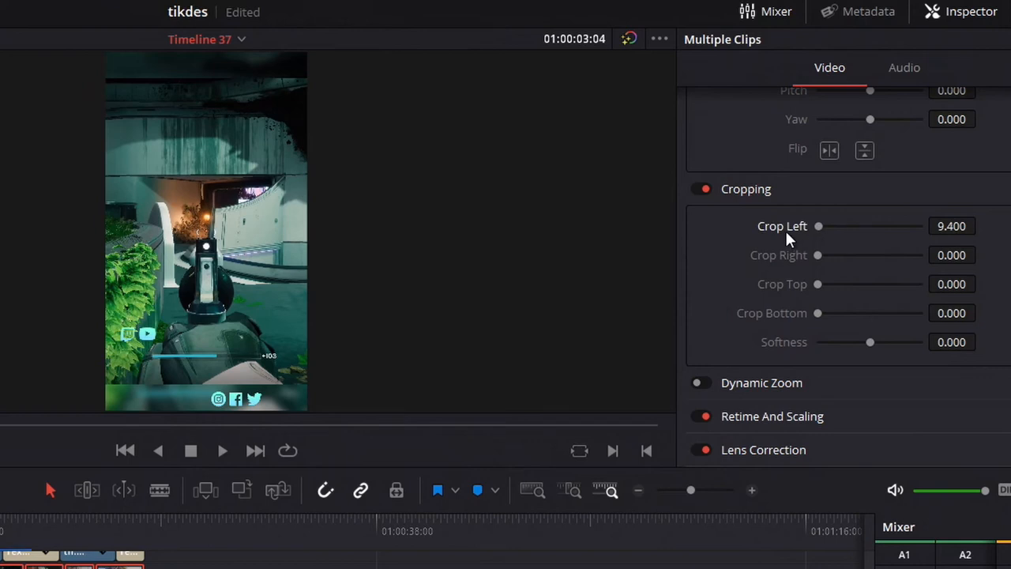
{"action": "mouse_move", "coordinate": [421, 282]}
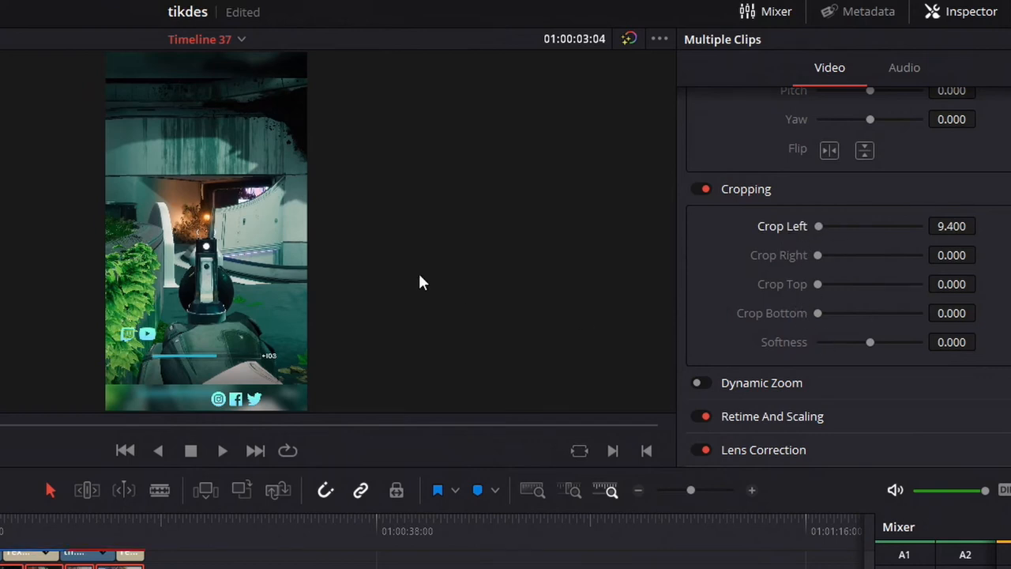
{"action": "mouse_move", "coordinate": [115, 150]}
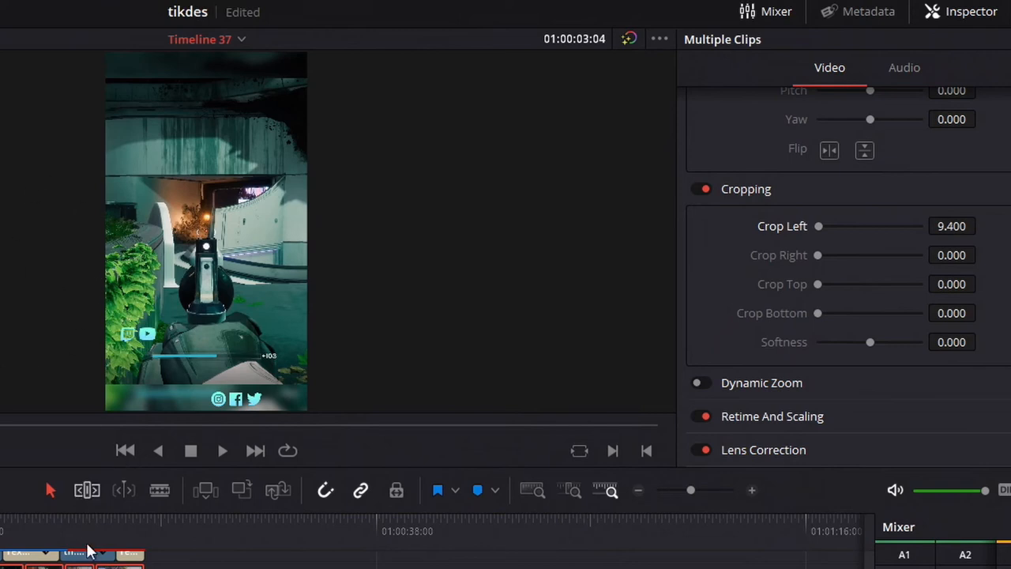
{"action": "mouse_move", "coordinate": [919, 233]}
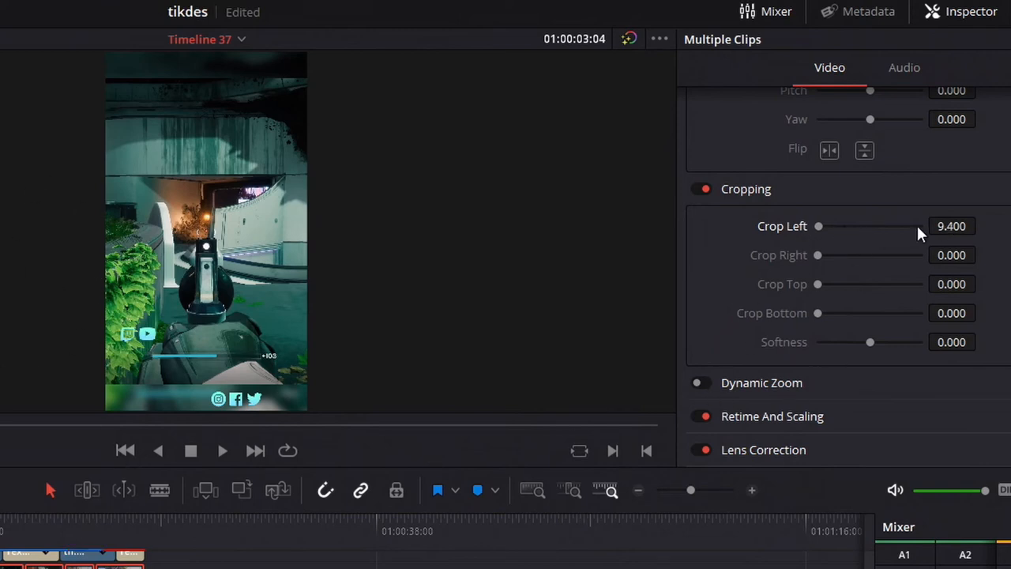
{"action": "mouse_move", "coordinate": [239, 551]}
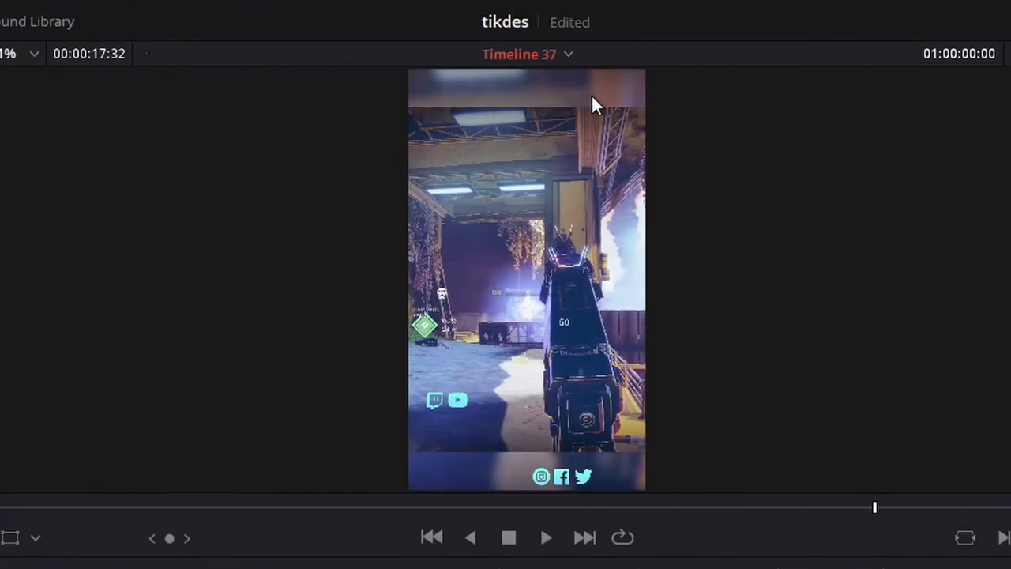
{"action": "mouse_move", "coordinate": [713, 208]}
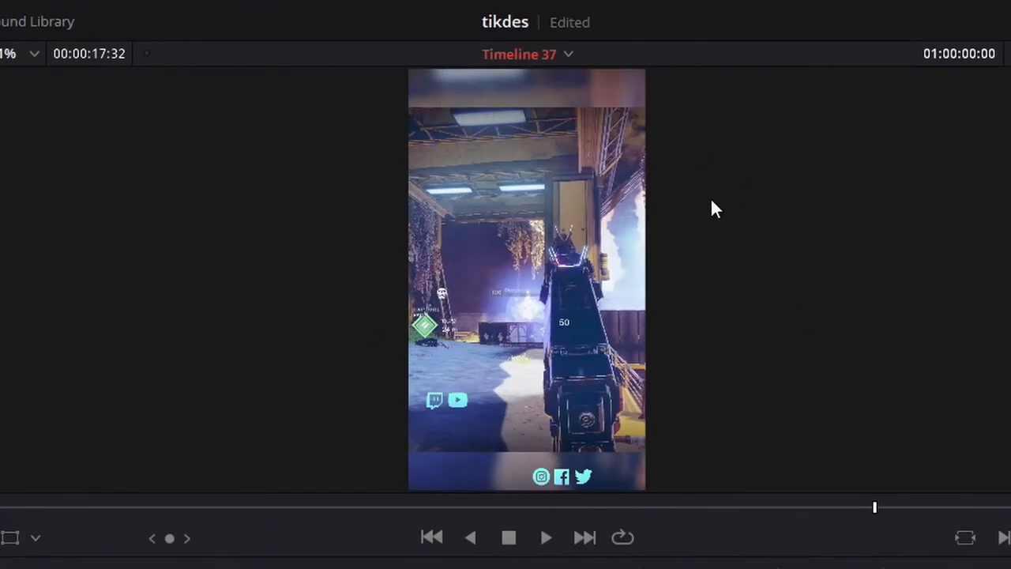